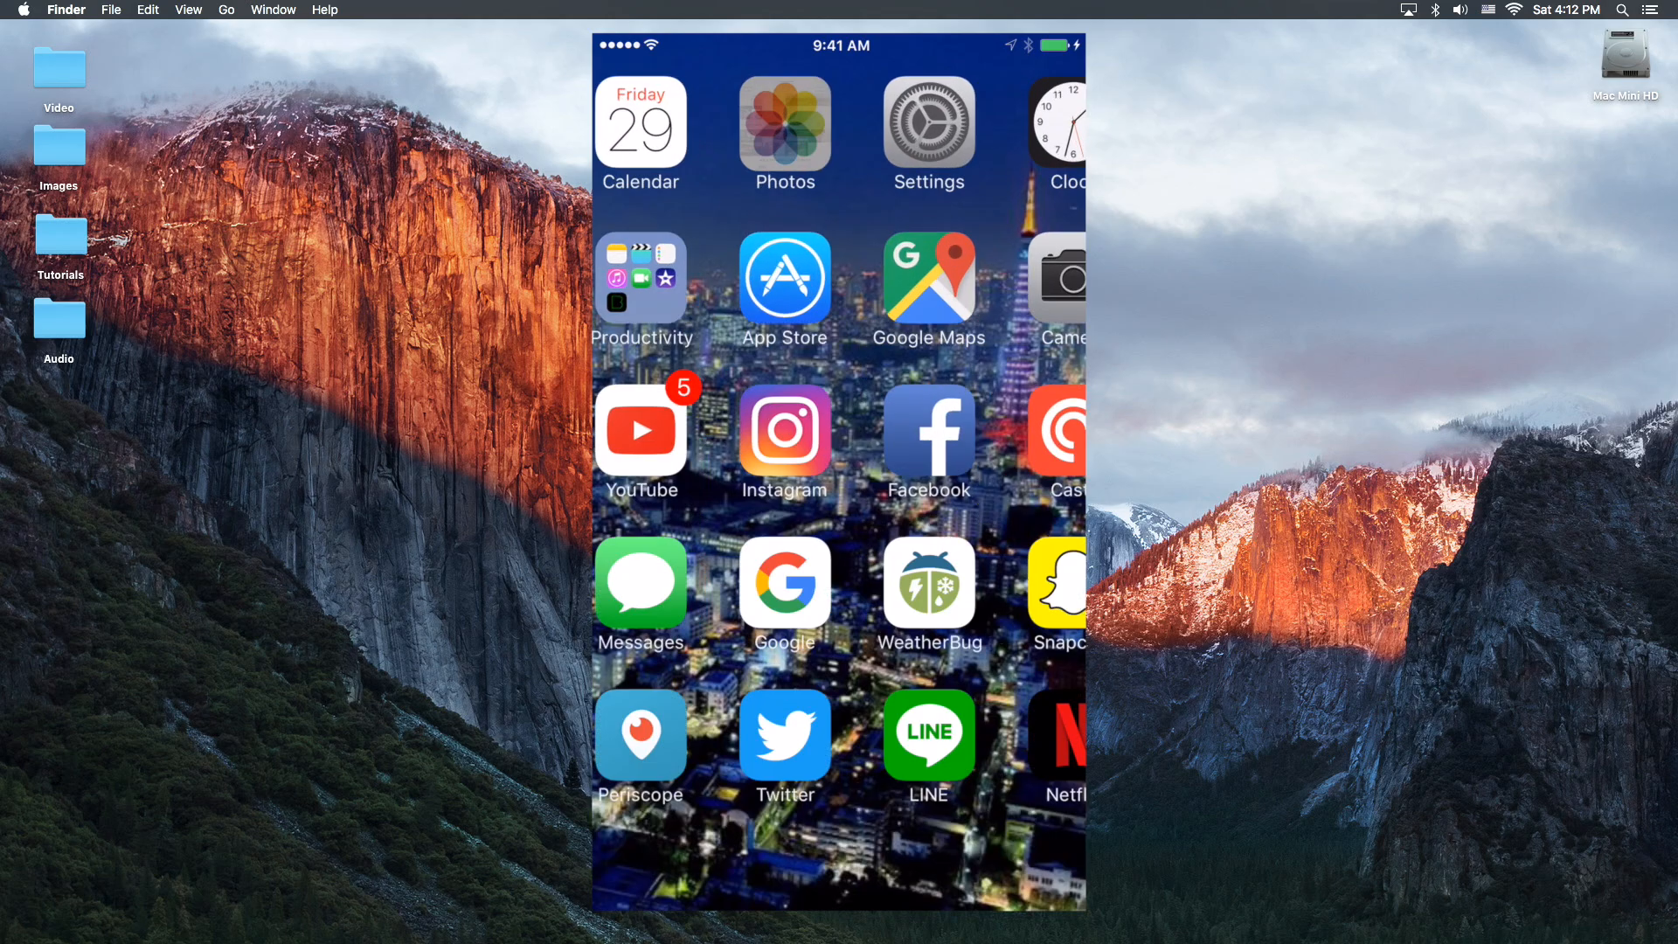
- Launch Photos and bring up the red car photo full-screen
left_click(783, 135)
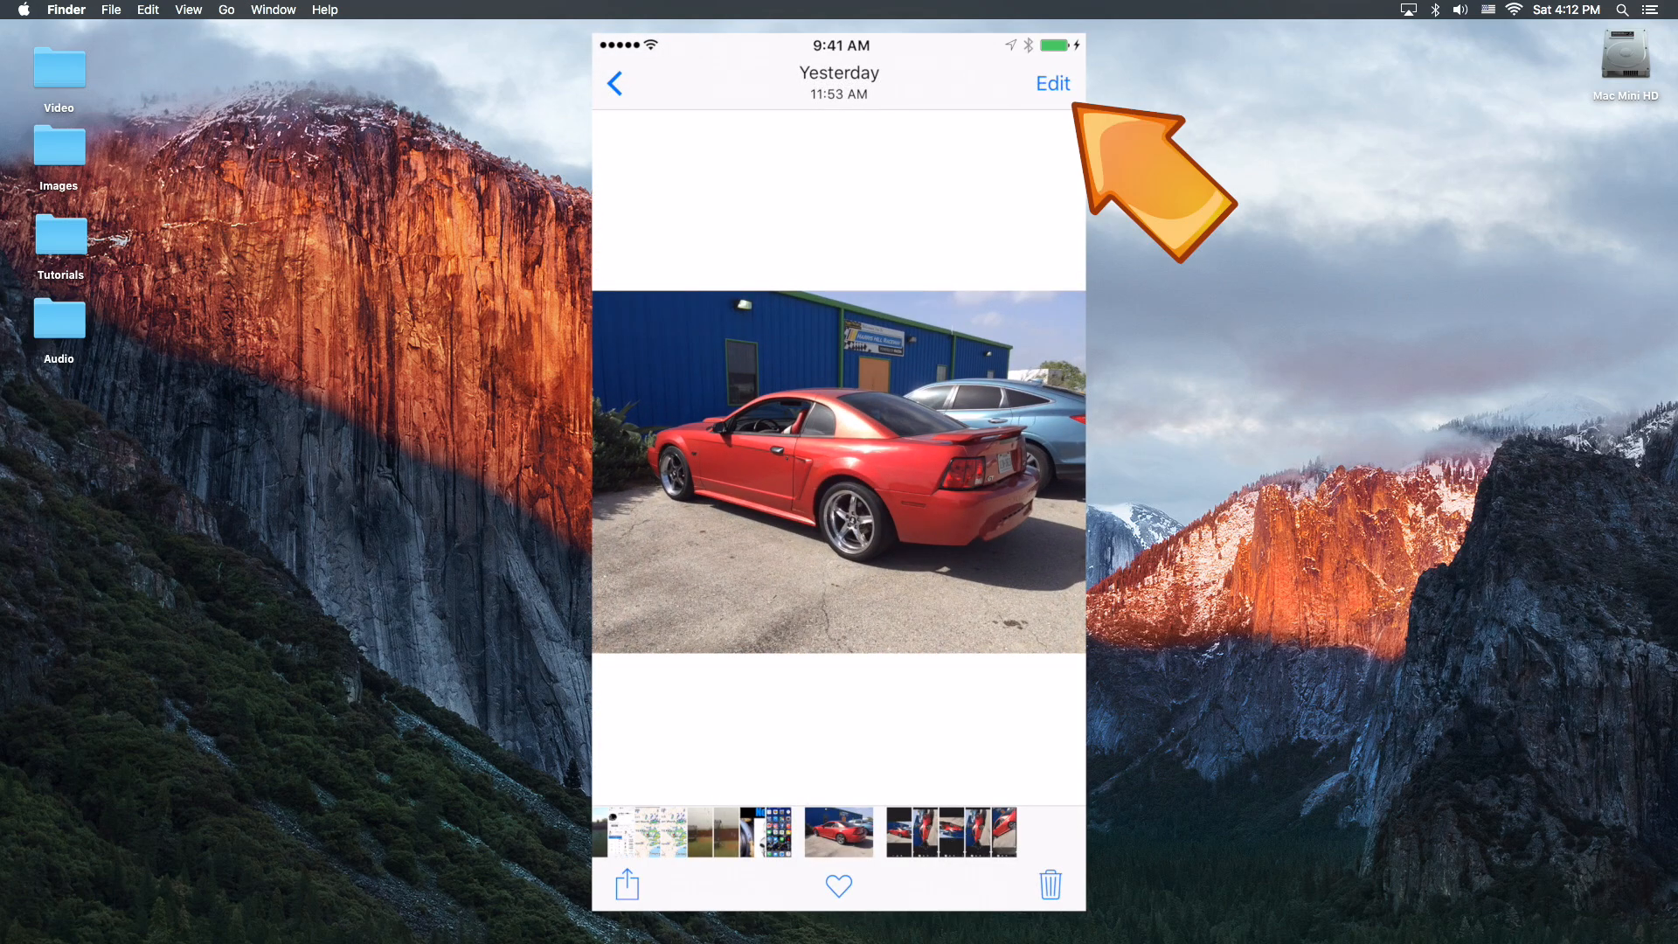
- Enter editing mode on the red car photo via Edit
left_click(1050, 84)
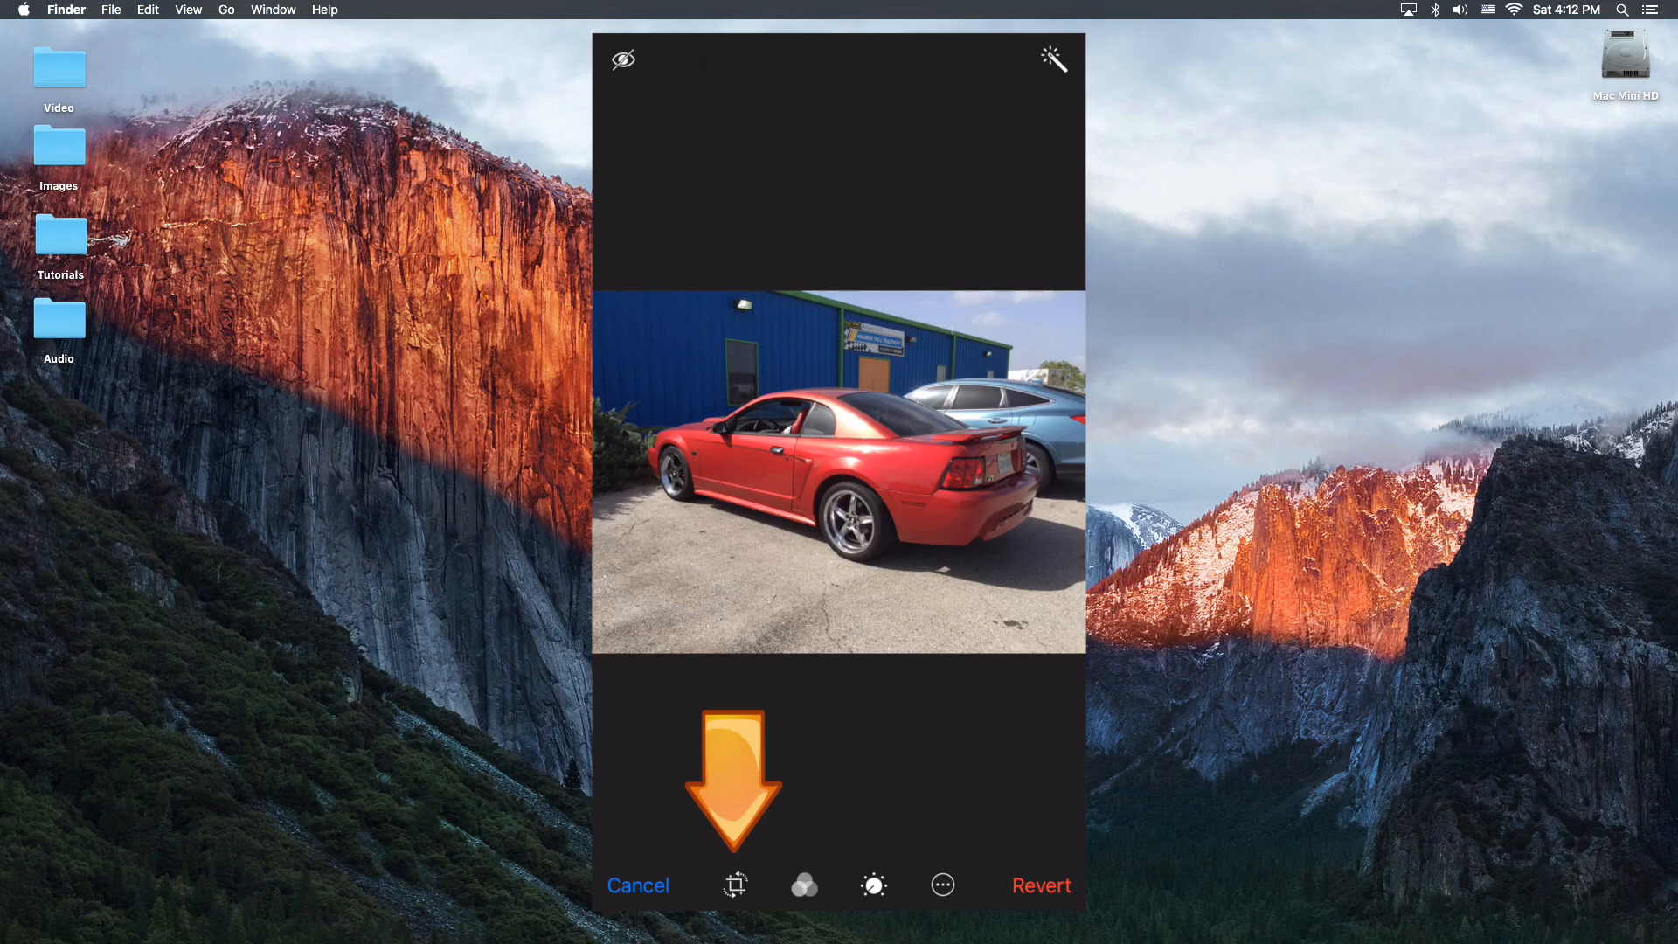
- Rotate and straighten the red car in the crop tool, then save with Done
left_click(734, 884)
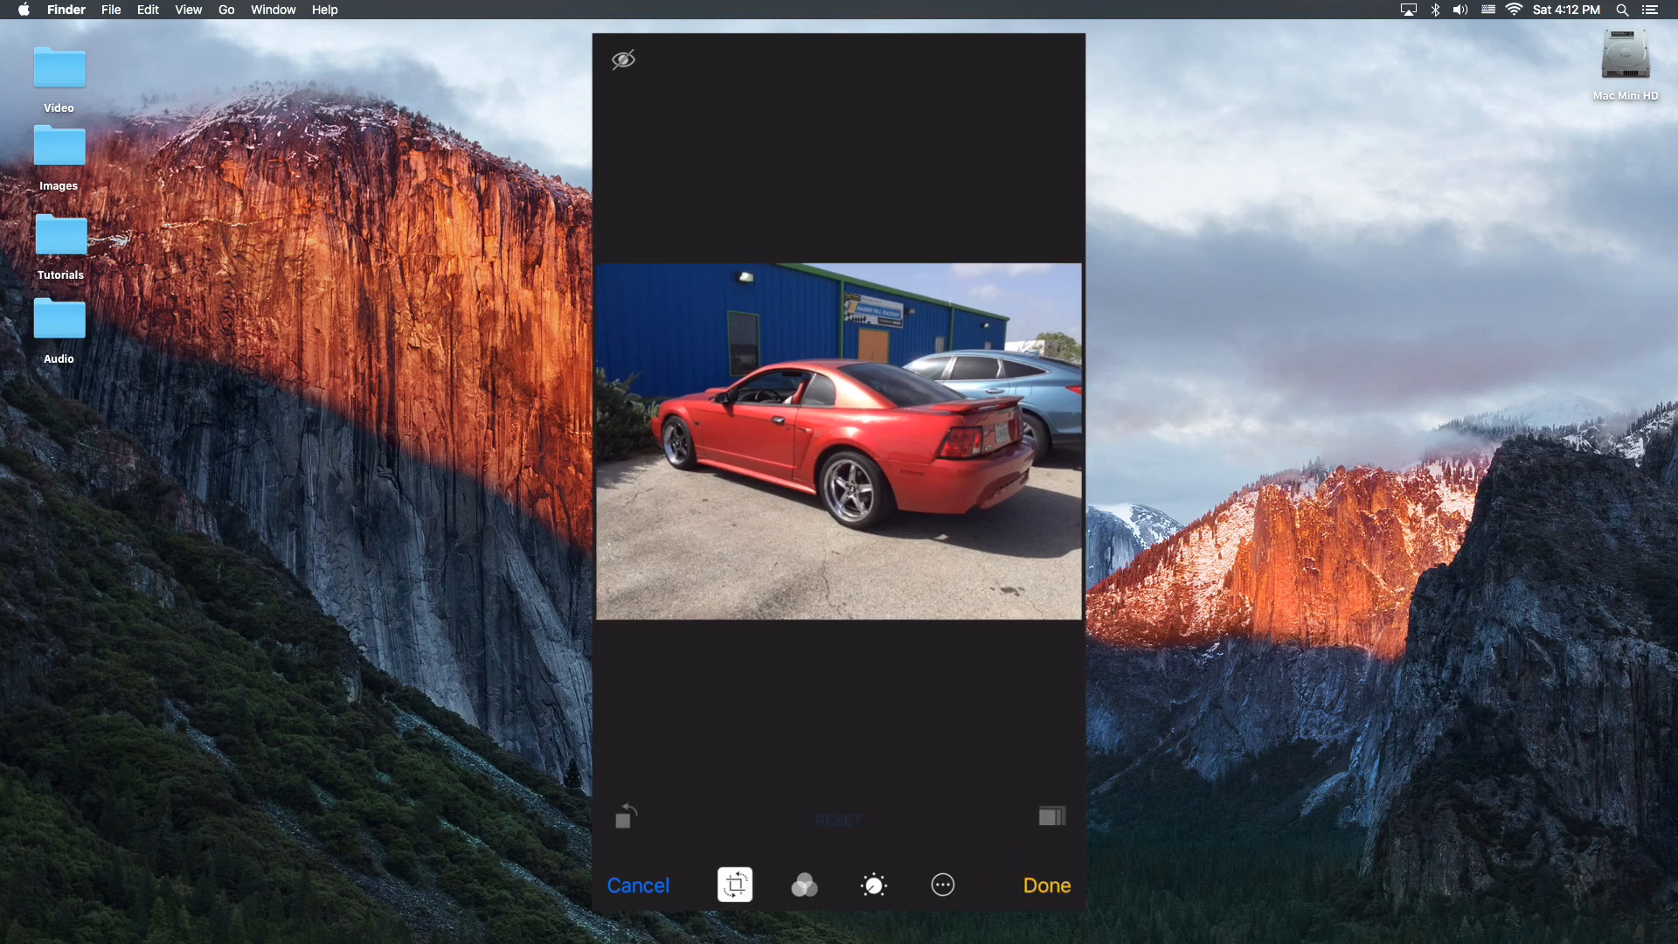
left_click(735, 885)
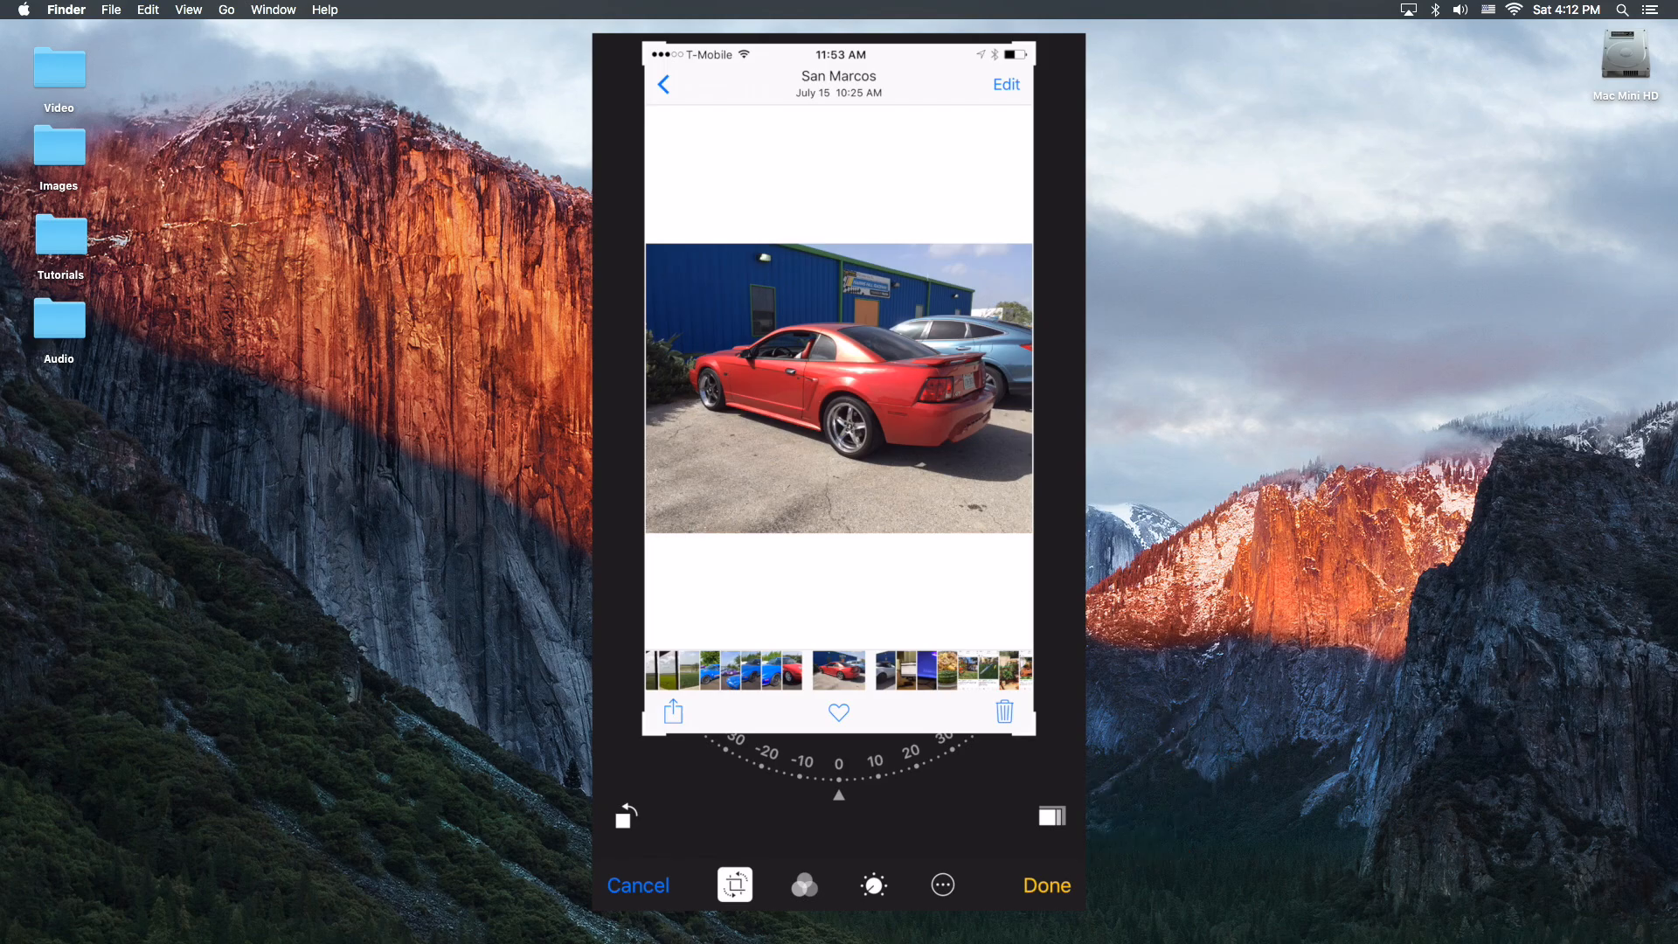
left_click(638, 885)
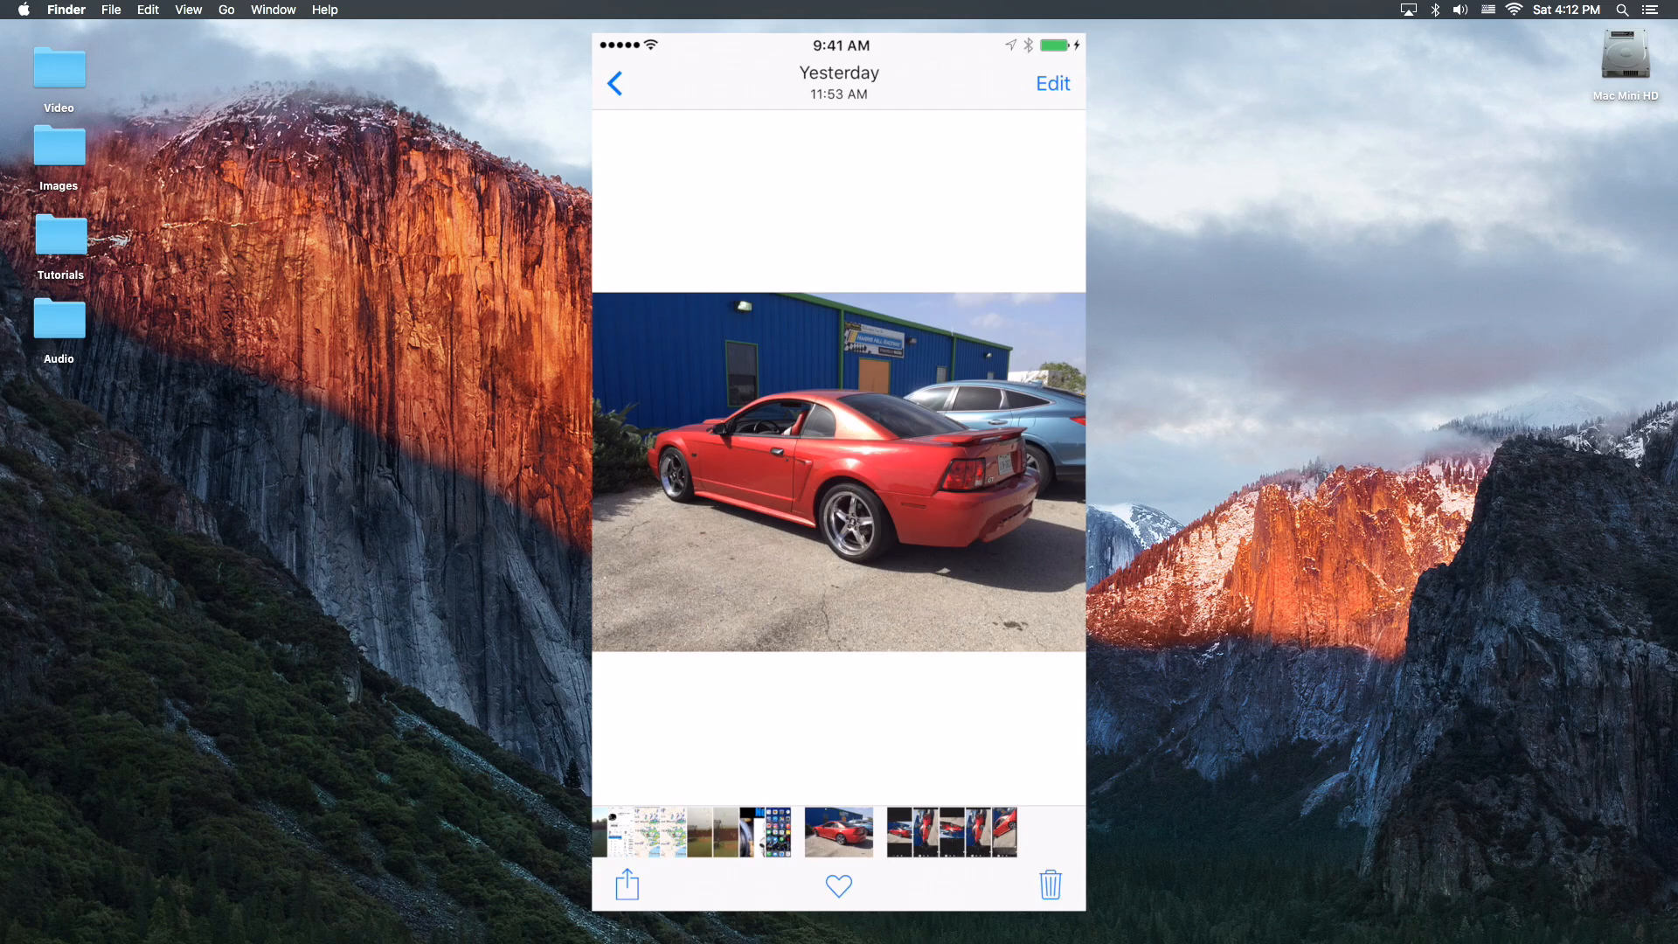